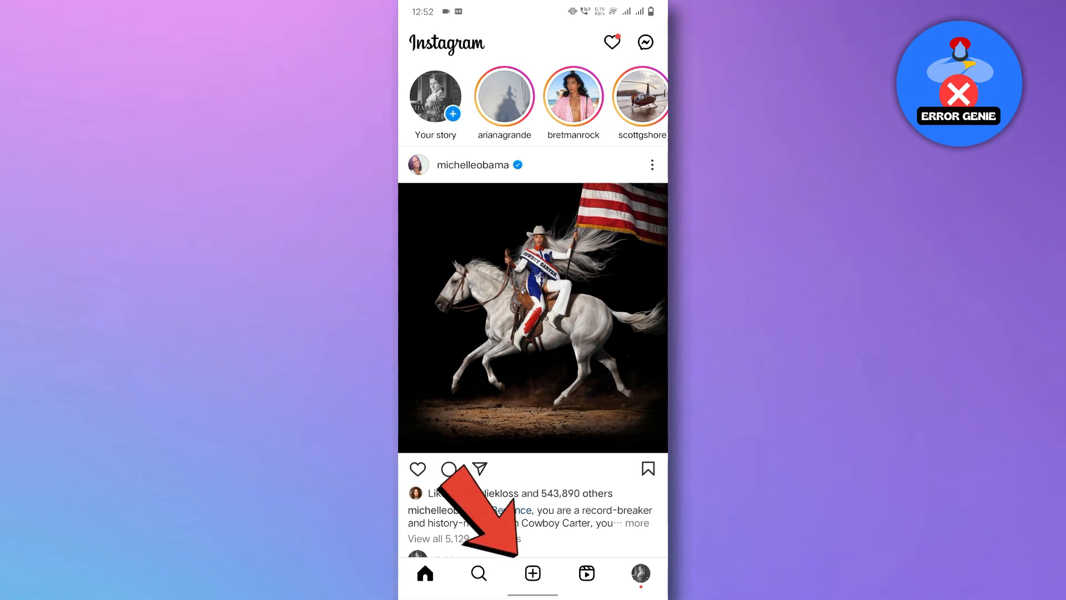
Start a new Instagram Reel from the home feed's create button.
{"action": "left_click", "coordinate": [532, 573]}
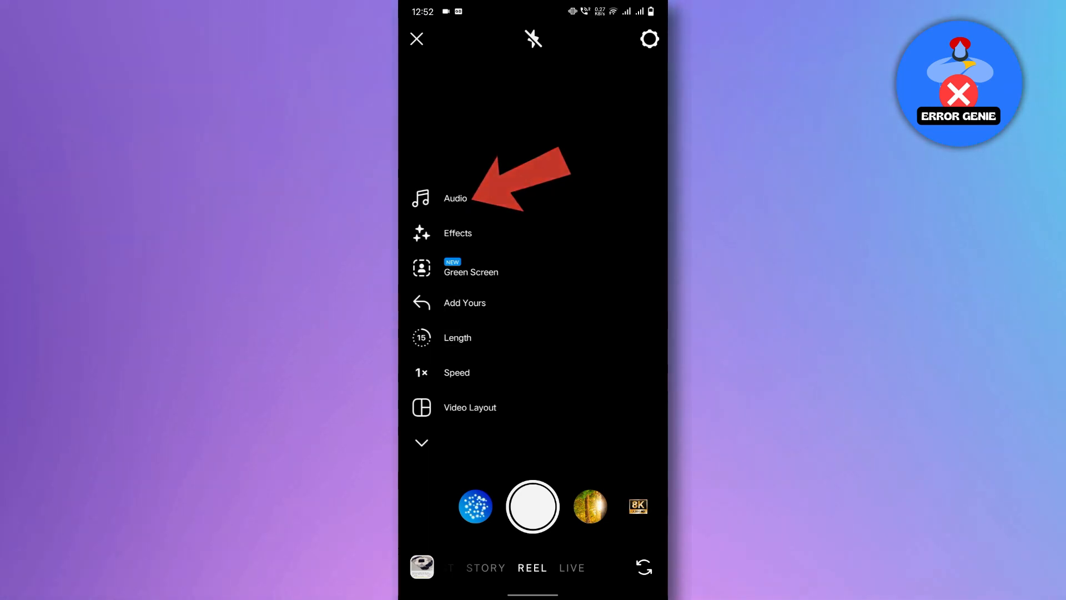
Open the reel's Audio music choices, then pull down Android Quick Settings.
{"action": "left_click", "coordinate": [454, 198]}
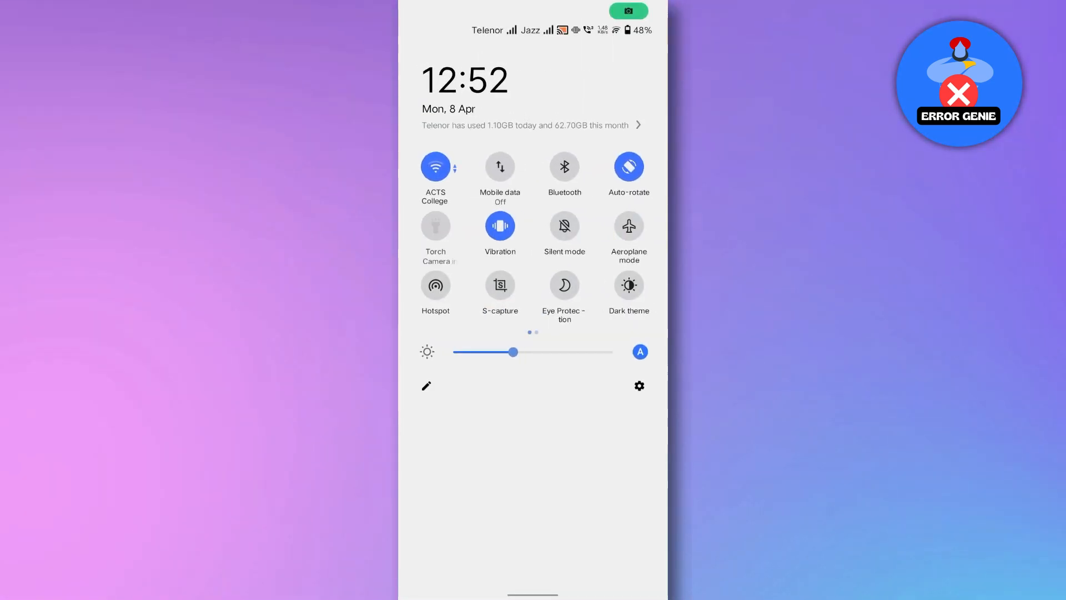
Start Record Screen from the second Quick Settings page.
{"action": "scroll", "scroll_direction": "left", "scroll_amount": 3}
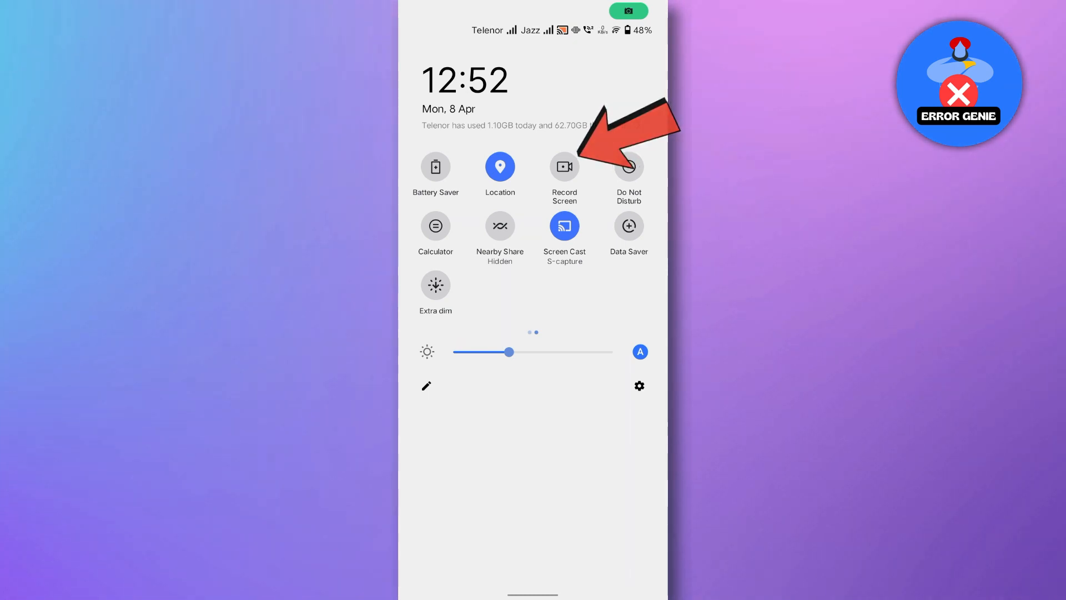
{"action": "left_click", "coordinate": [563, 167]}
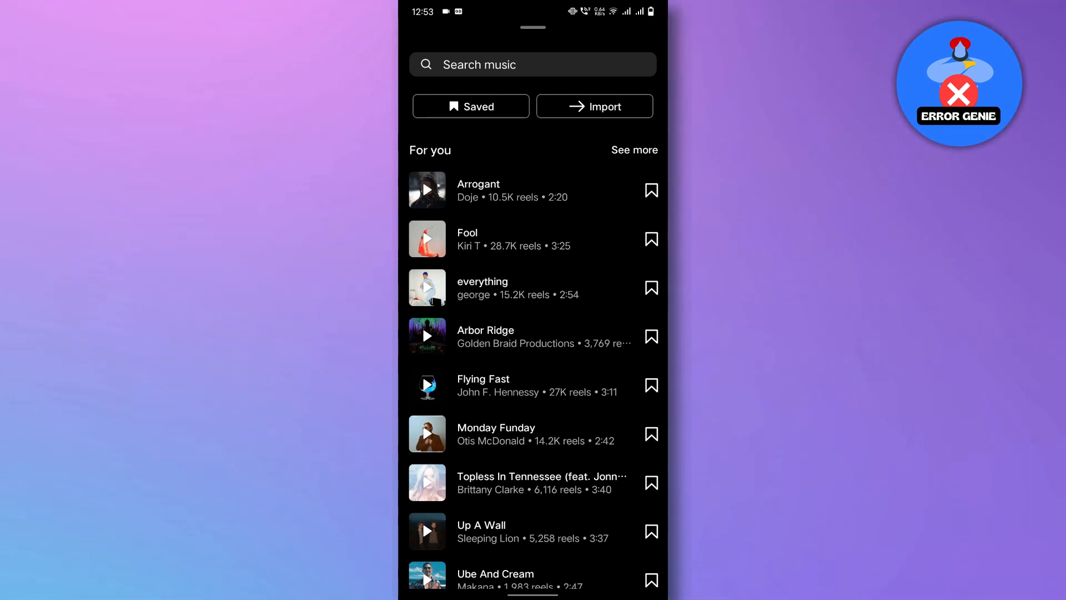
Play a suggested song from Instagram's music list while recording, then return home.
{"action": "left_click", "coordinate": [426, 190]}
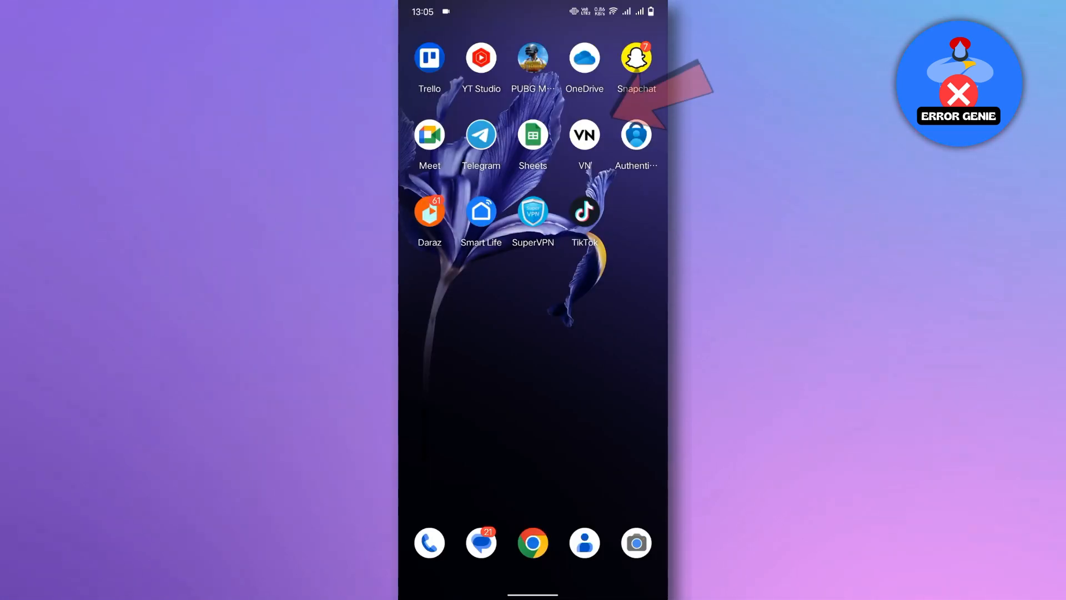
Launch VN and create a new project with the Daraz carpet clip.
{"action": "left_click", "coordinate": [583, 134]}
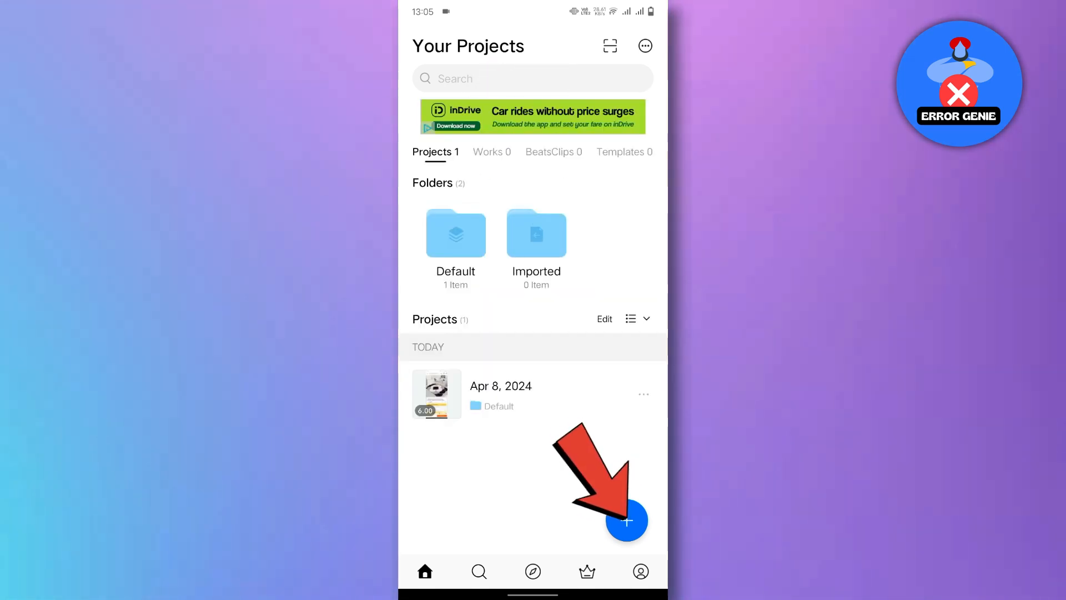
{"action": "left_click", "coordinate": [626, 521]}
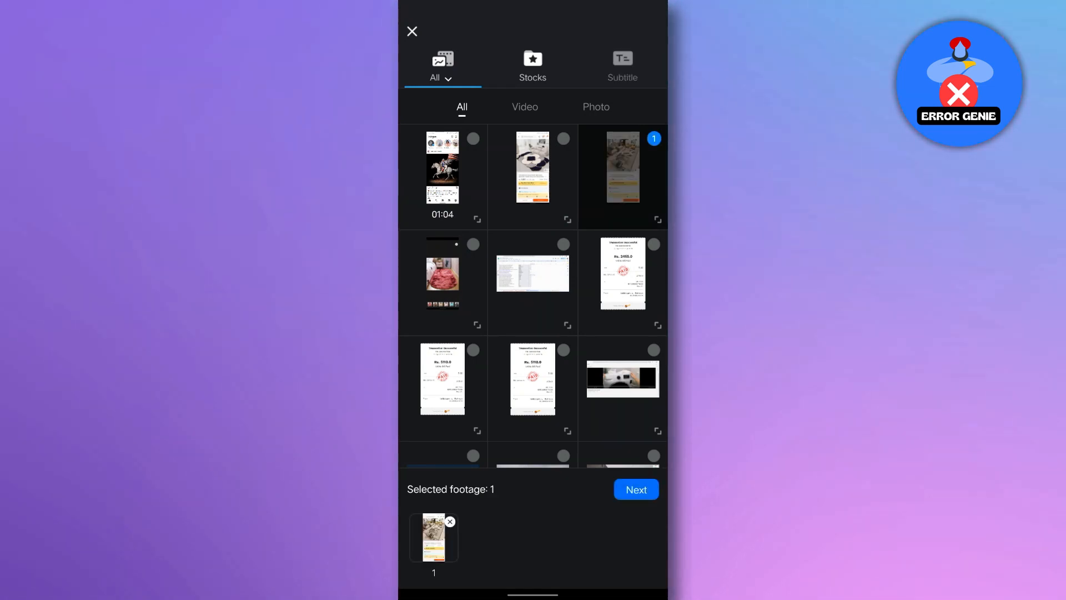
{"action": "left_click", "coordinate": [635, 489]}
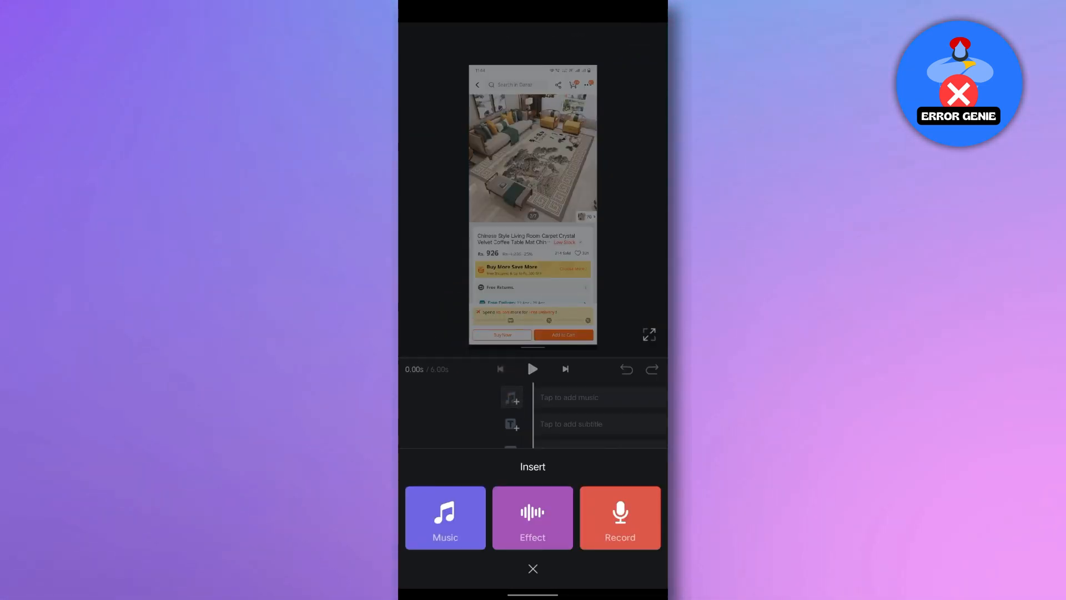
Load the Instagram screen recording into My Music's Extract from Video screen.
{"action": "left_click", "coordinate": [533, 569]}
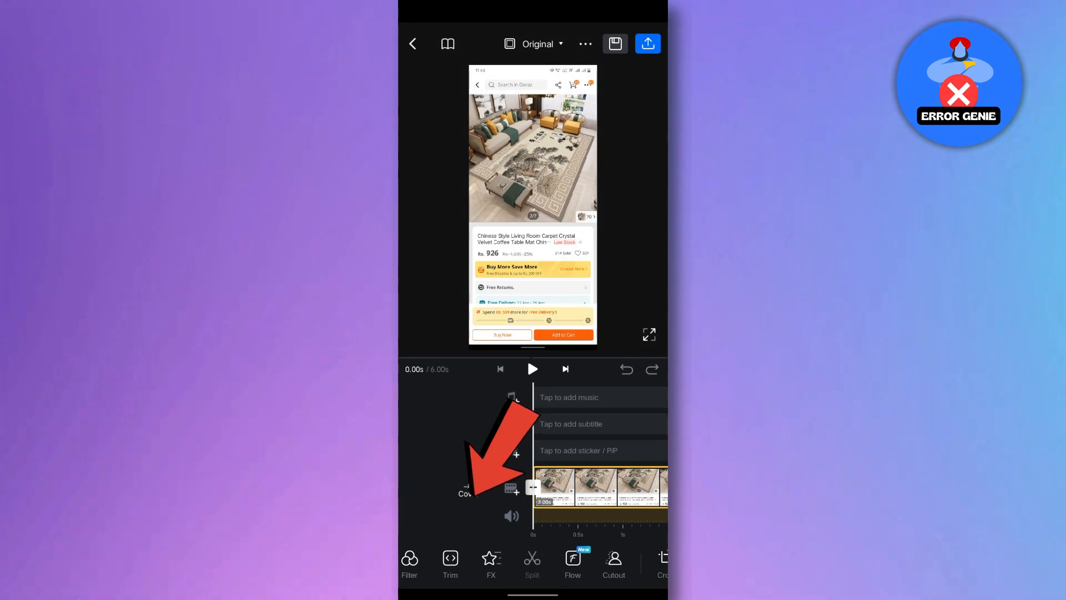
{"action": "left_click", "coordinate": [568, 397]}
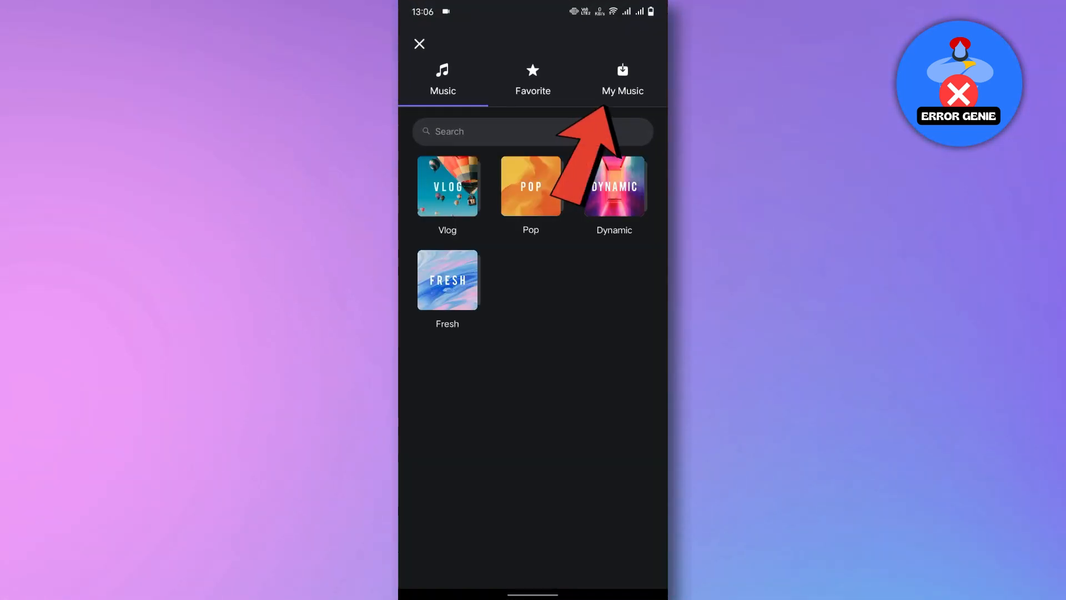
{"action": "left_click", "coordinate": [621, 78]}
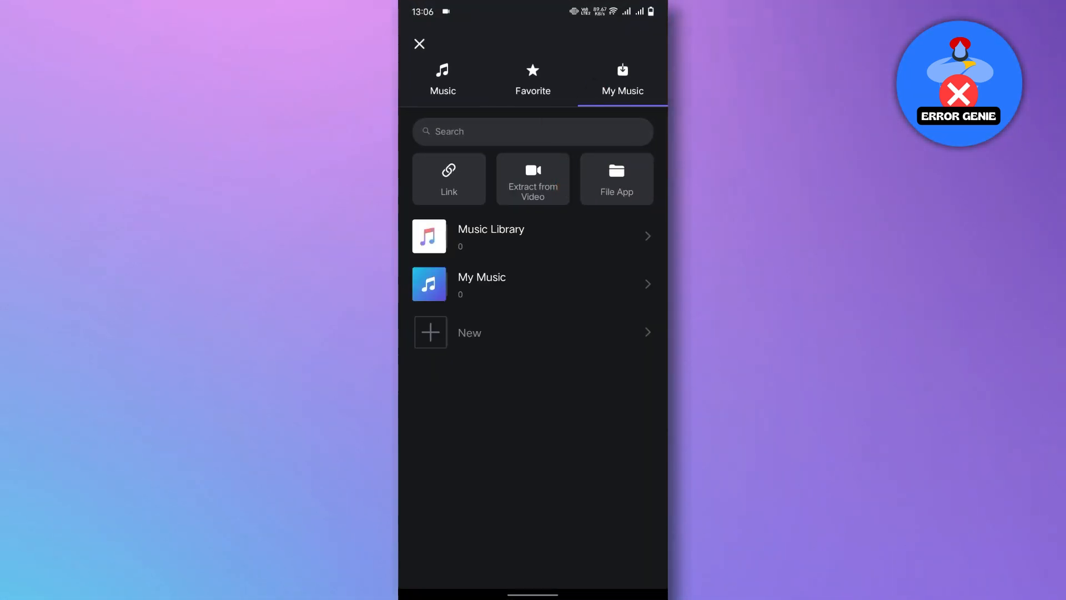
{"action": "left_click", "coordinate": [532, 179]}
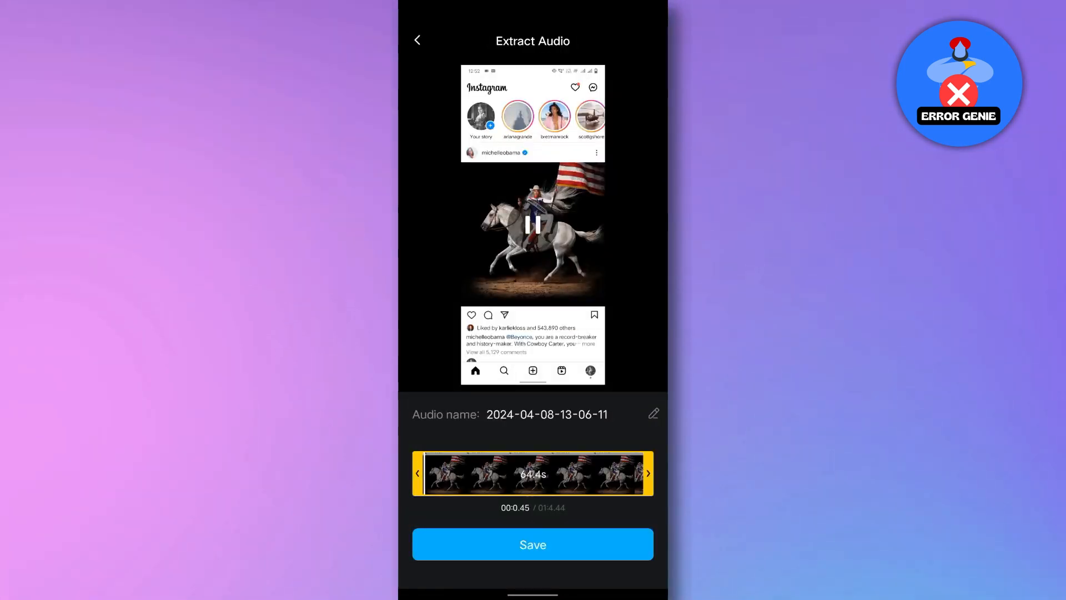
{"action": "left_click", "coordinate": [533, 544]}
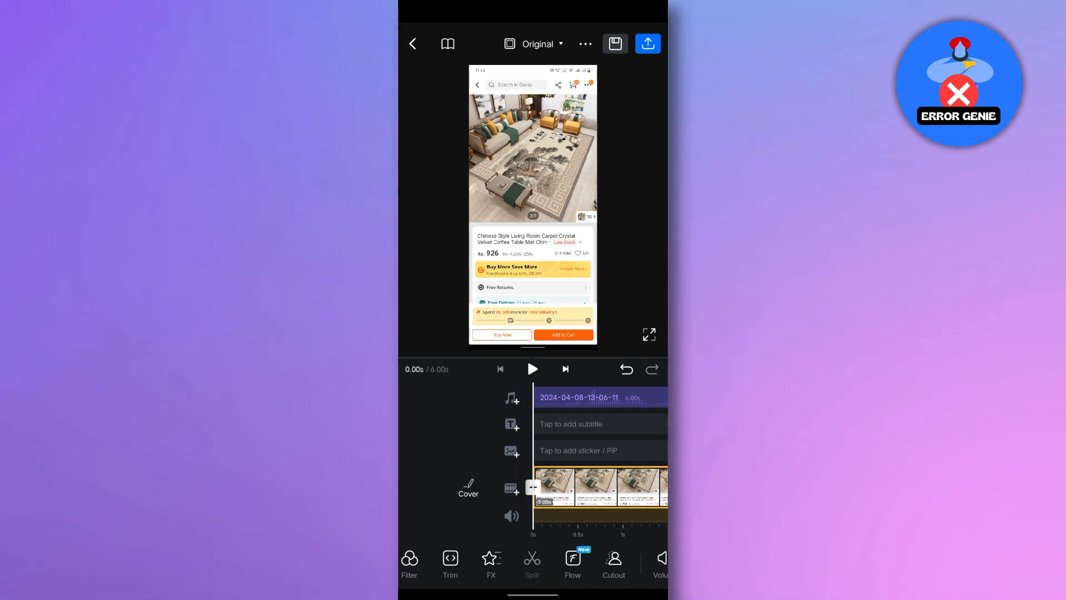
Export the carpet video at Auto 720p/30fps to reach the share options.
{"action": "left_click", "coordinate": [647, 44]}
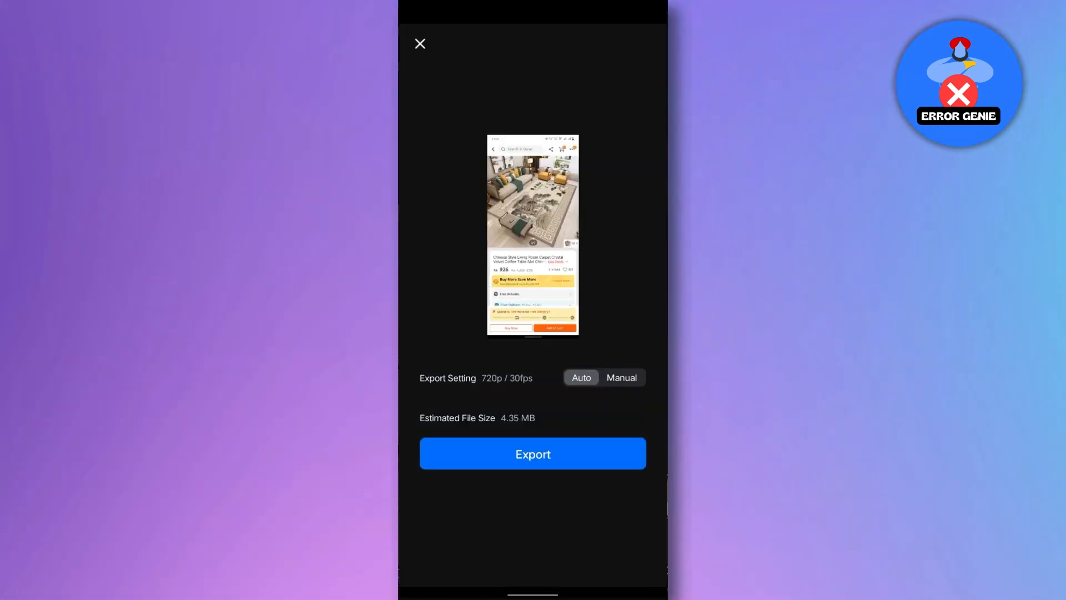
{"action": "left_click", "coordinate": [533, 454]}
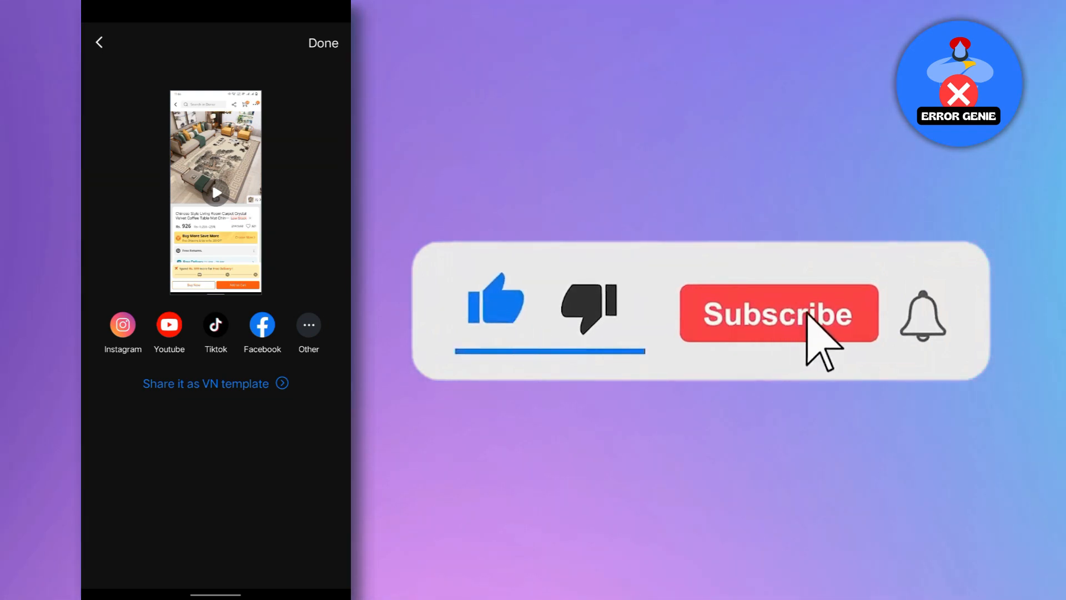
{"action": "left_click", "coordinate": [779, 313]}
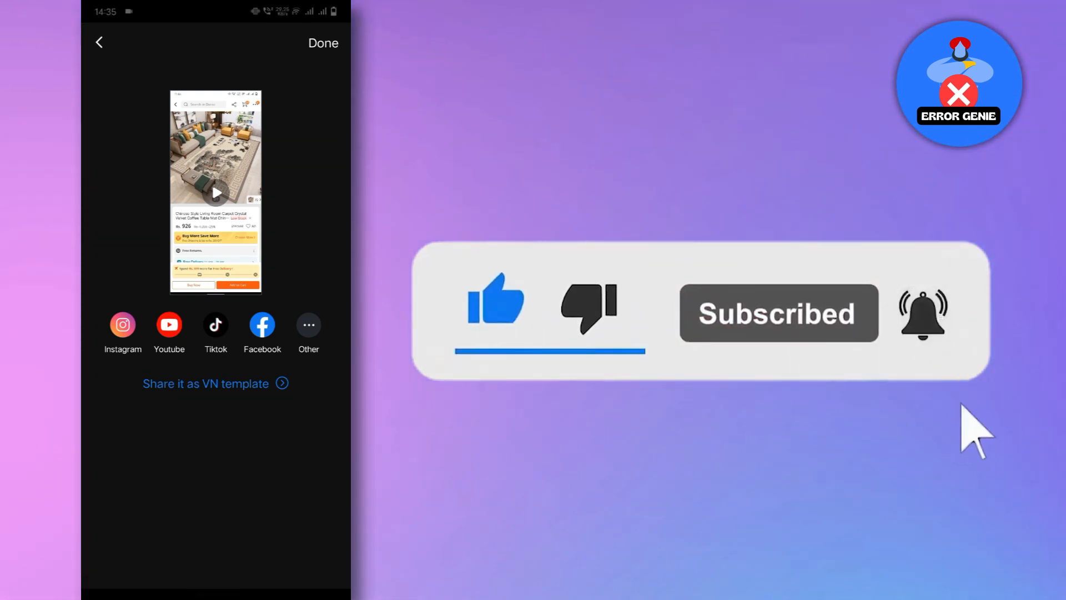